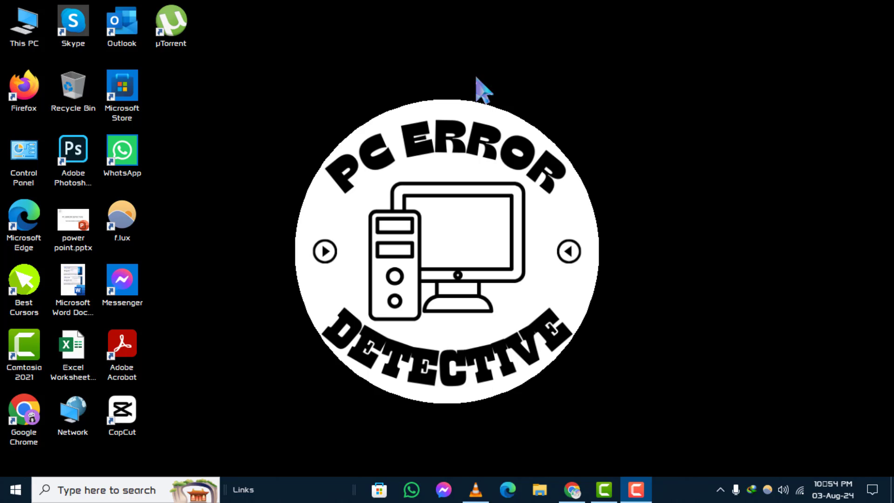
mouse_move(722, 290)
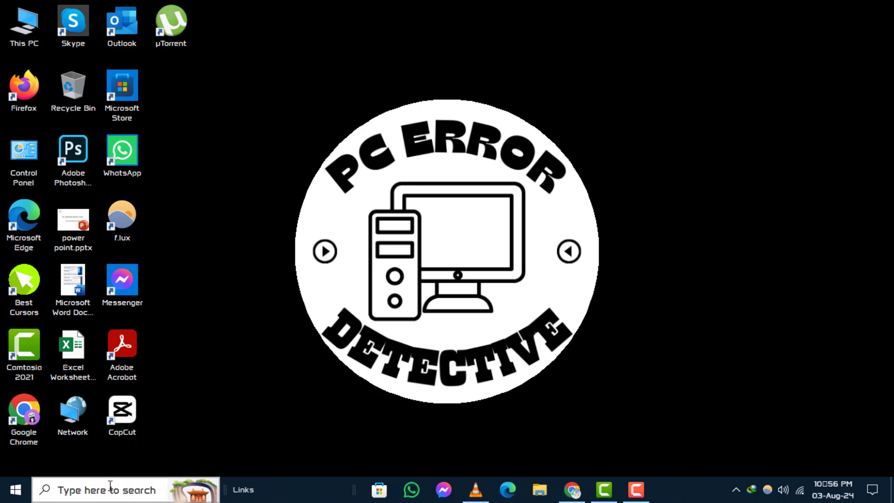
Launch Command Prompt via Windows Search for 'cmd' and maximize its window.
type("cmd")
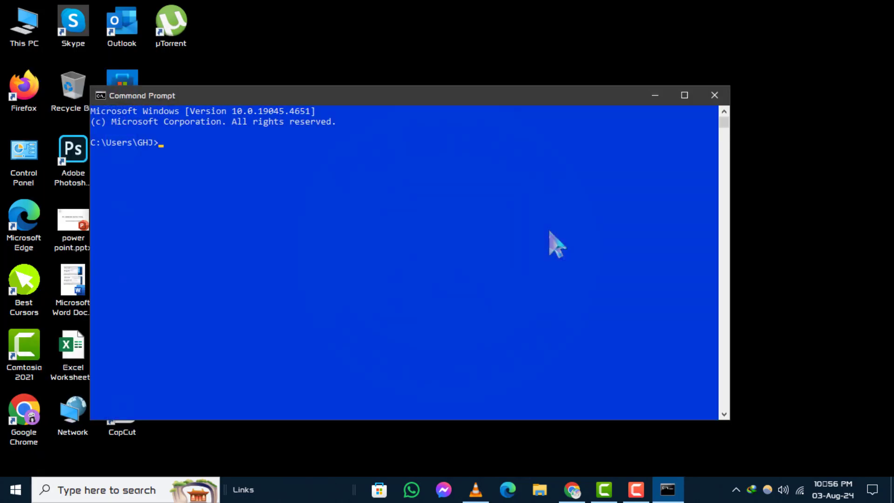
left_click(683, 95)
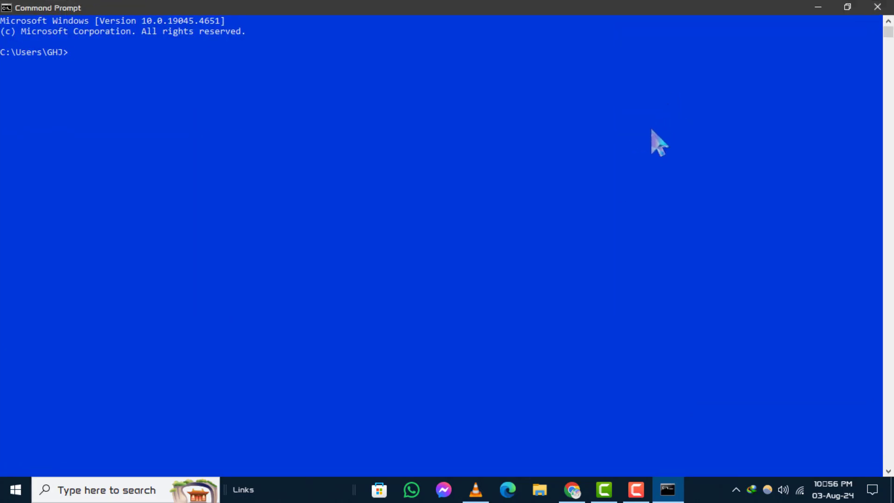
mouse_move(649, 153)
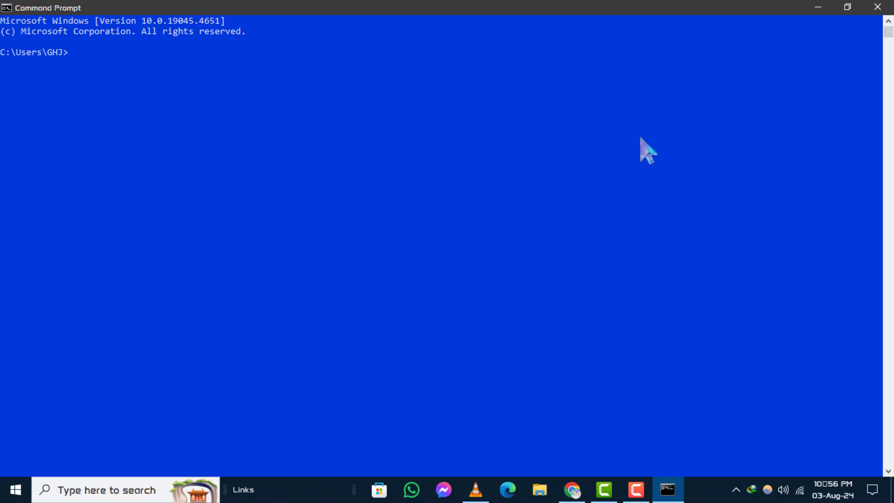
Run 'ipconfig /all' and look through the adapter configuration output.
type("ipconfig /all")
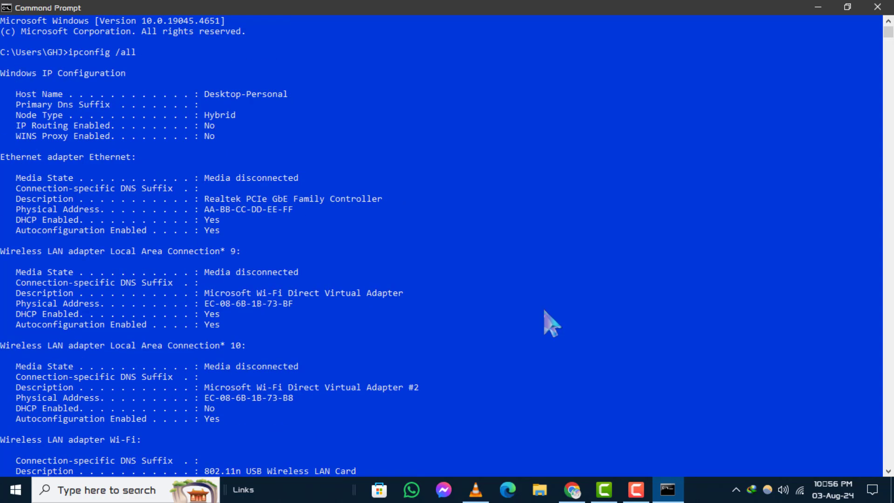
scroll("down", 3)
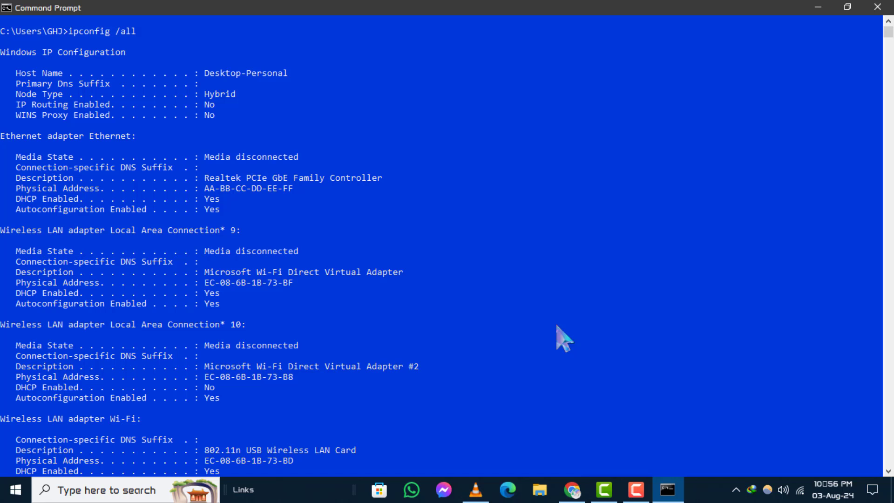
scroll("up", 3)
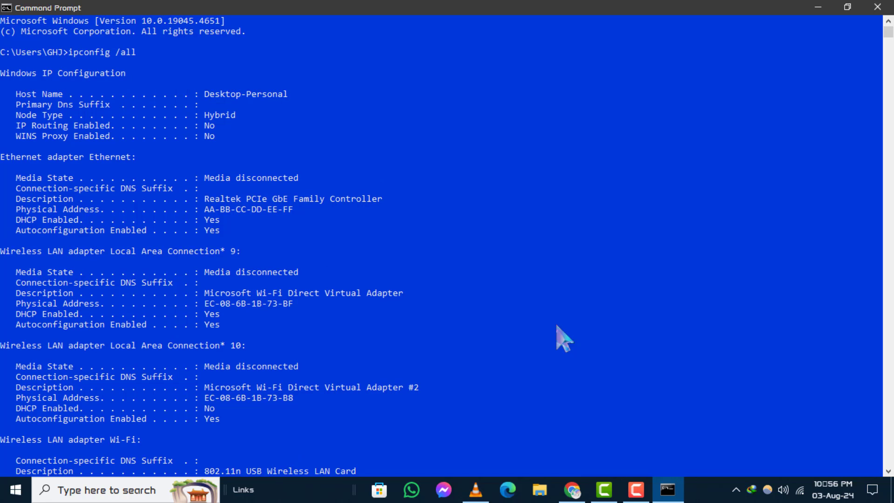
mouse_move(11, 174)
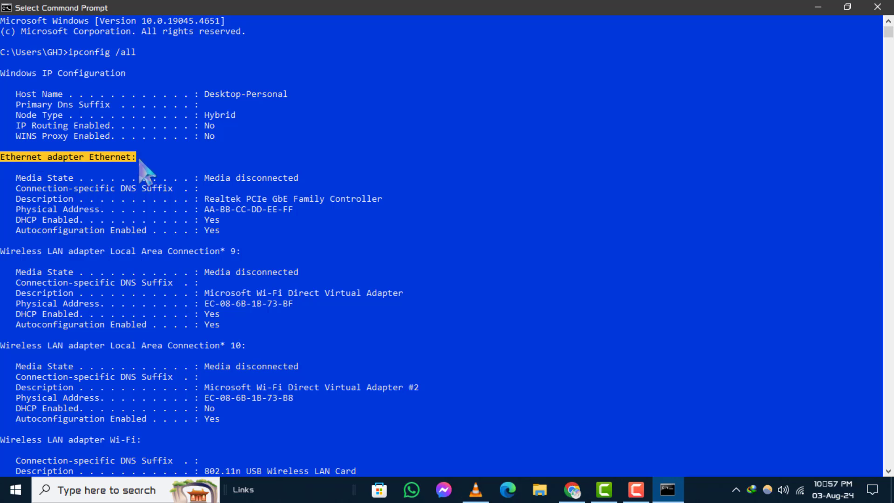
mouse_move(319, 242)
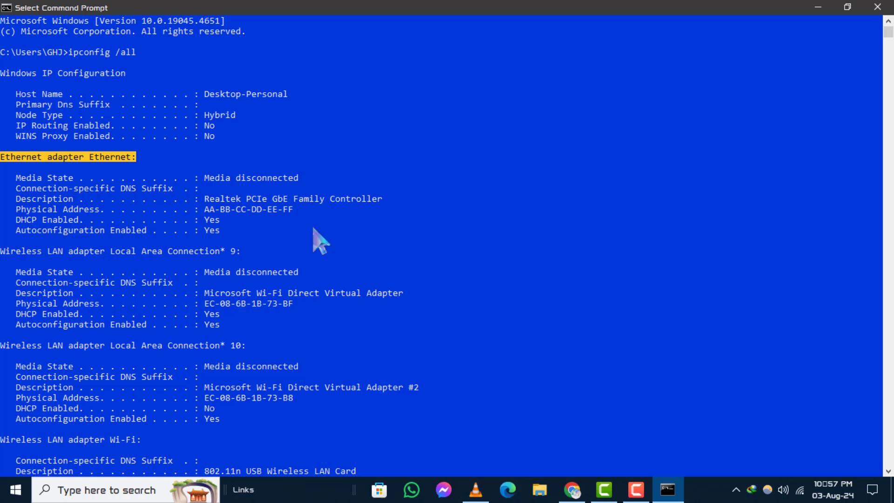
mouse_move(64, 269)
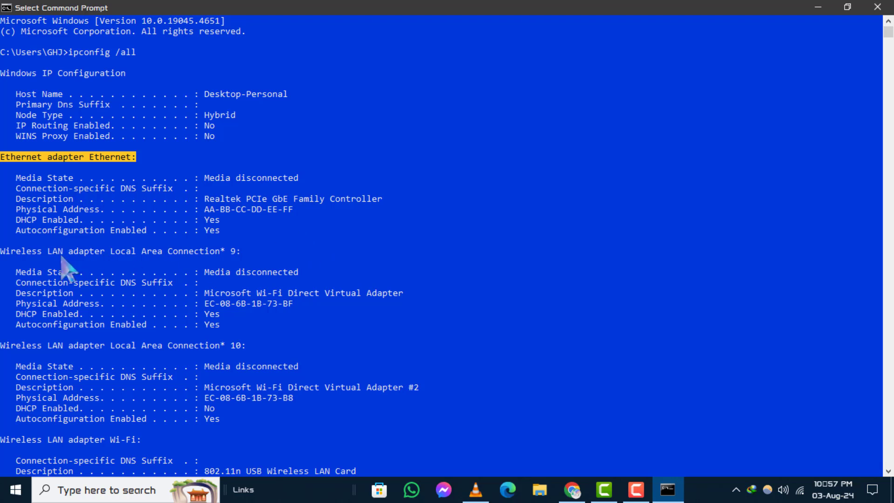
Scroll the output down to the Wireless LAN adapter Wi-Fi section's subnet mask and DNS entries.
scroll("down", 3)
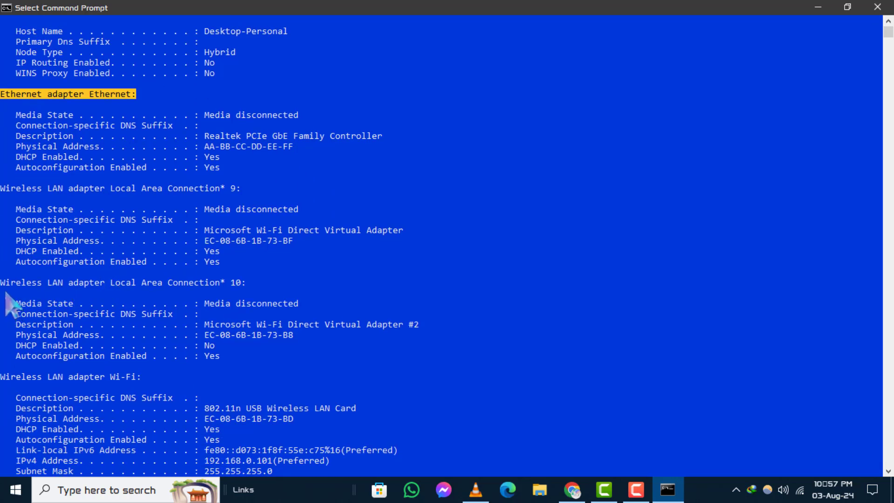
scroll("down", 3)
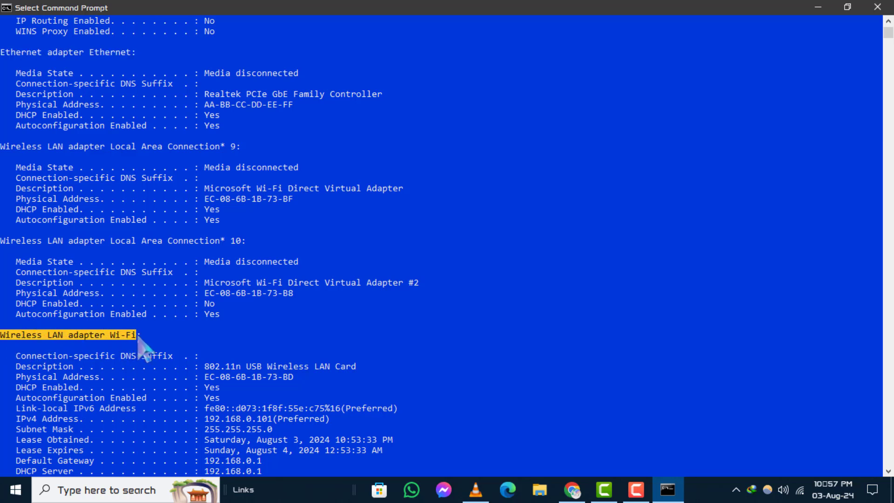
scroll("down", 3)
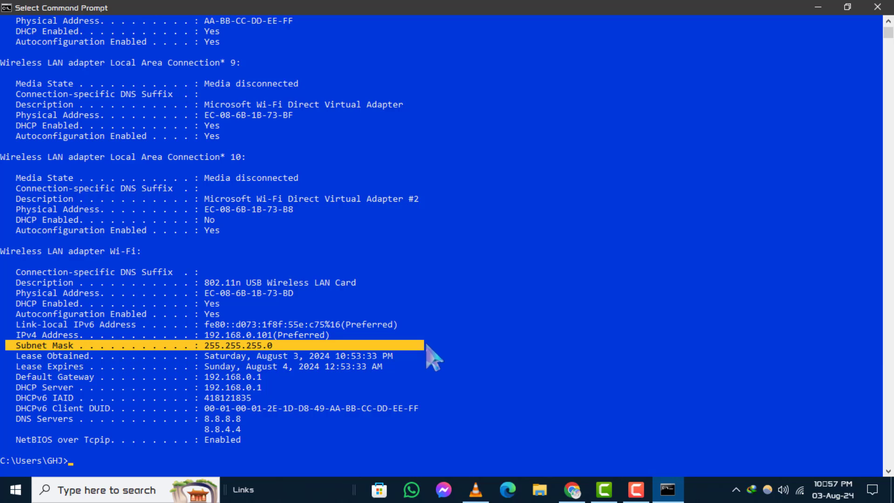
mouse_move(580, 375)
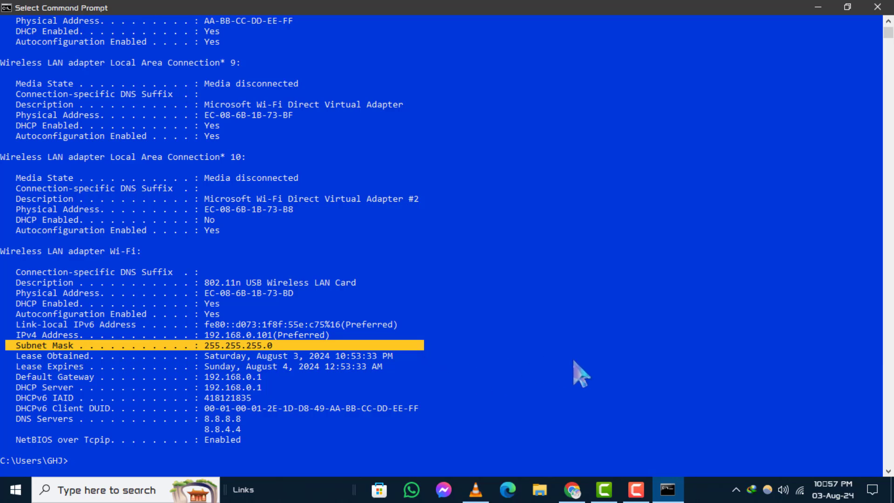